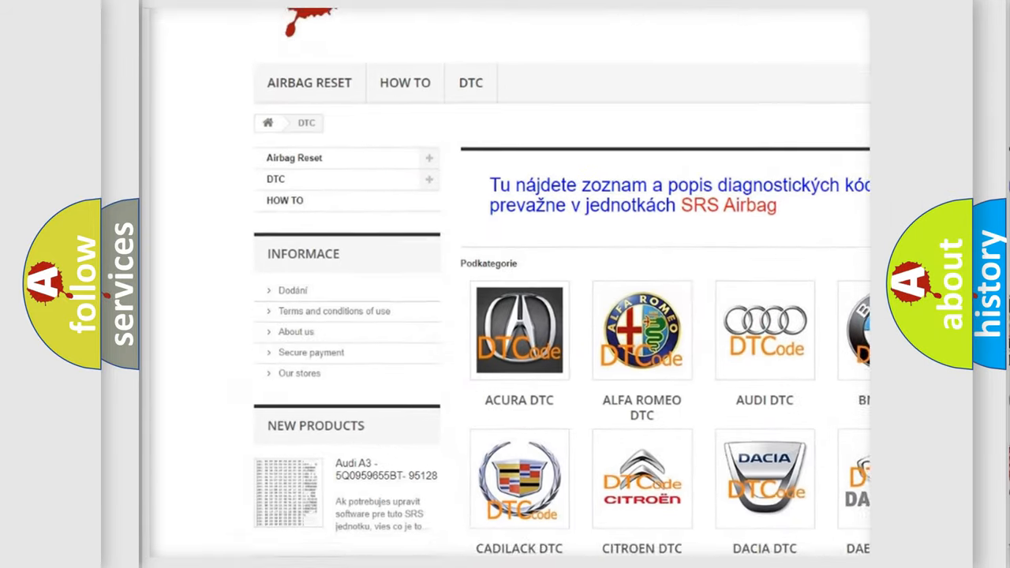
Step: Select the JEEP logo in the DTC brand grid and browse its diagnostic trouble code list
scroll(down, 3)
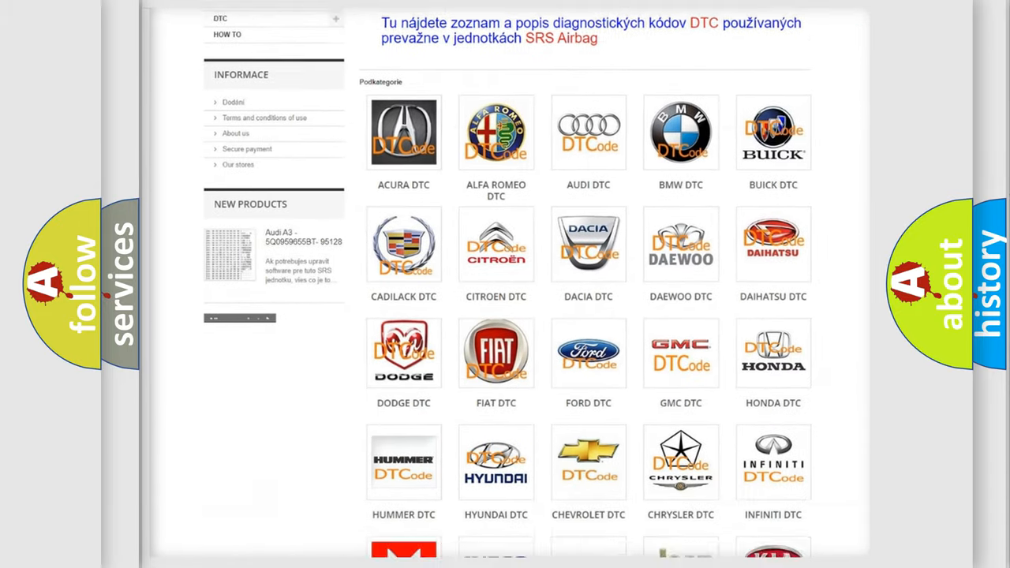
scroll(down, 3)
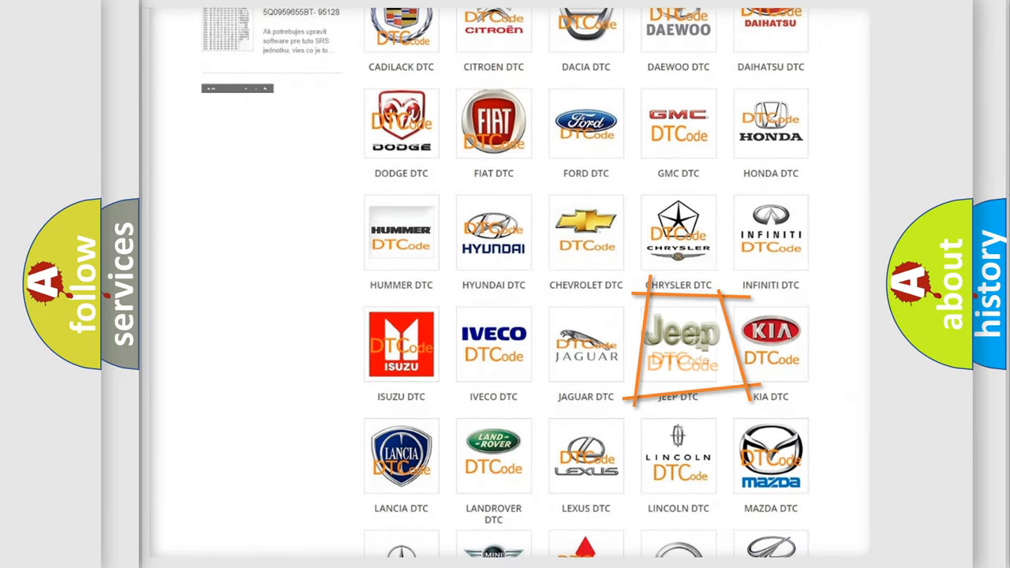
click(678, 344)
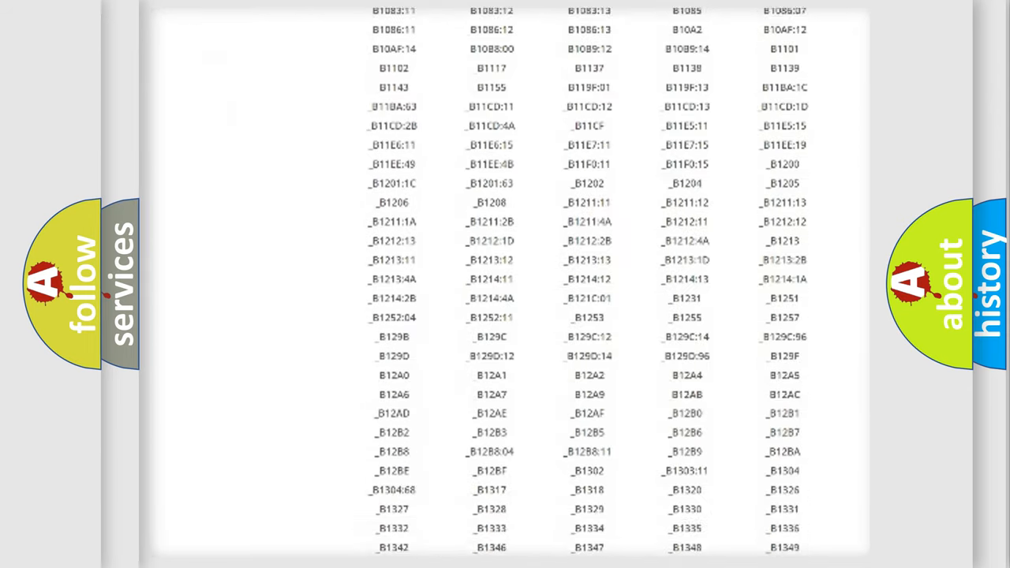
scroll(down, 3)
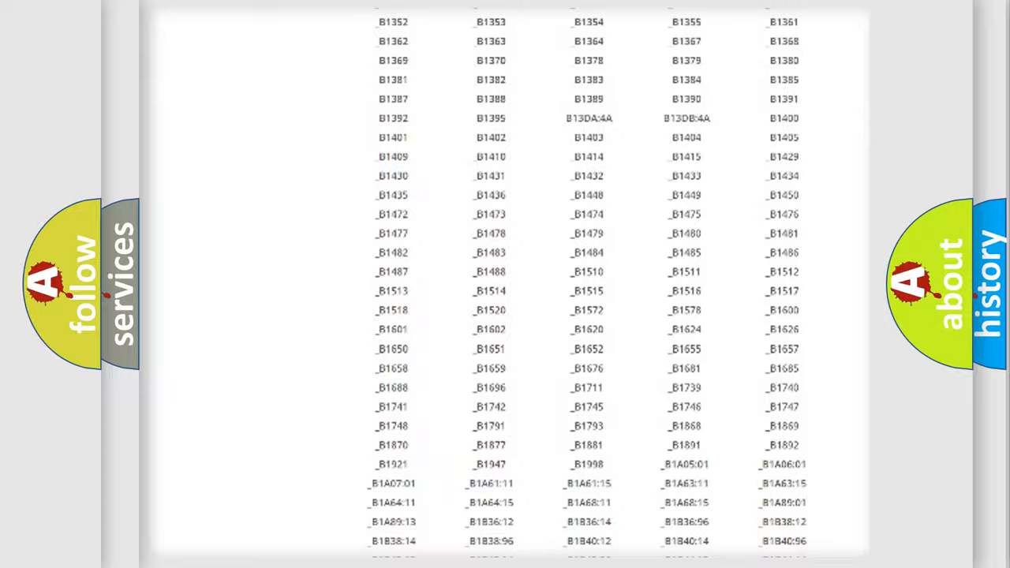